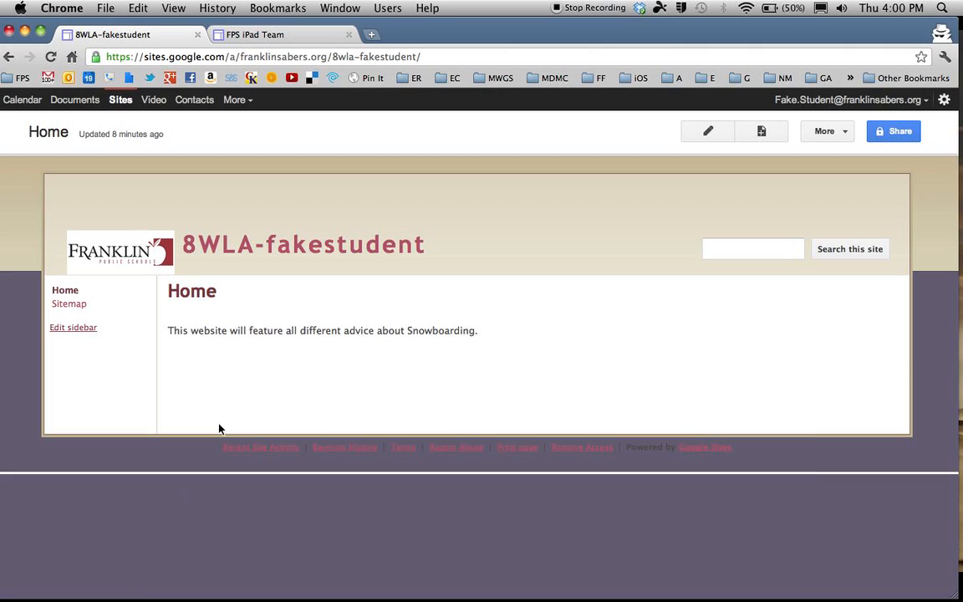
pyautogui.moveTo(304, 197)
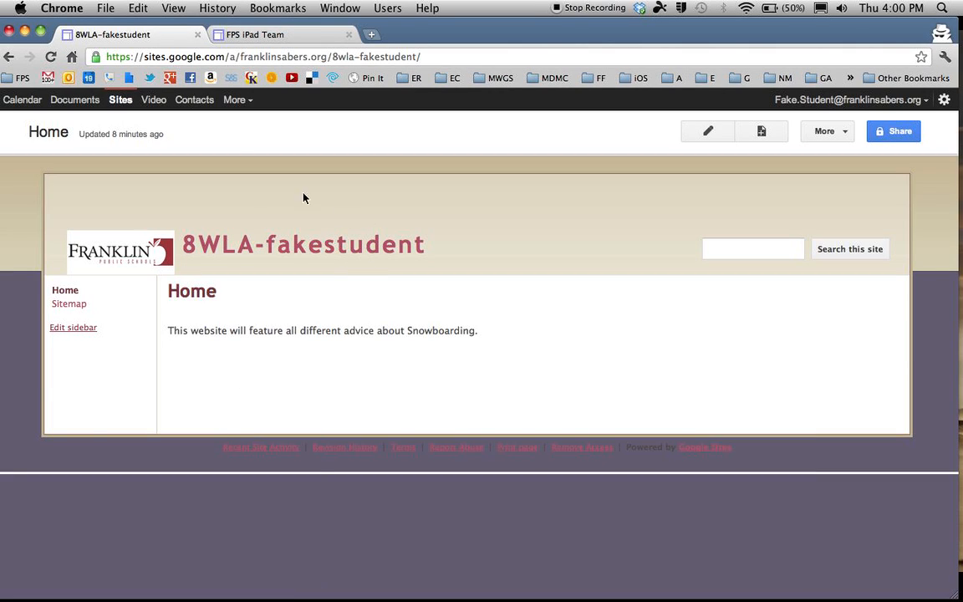
pyautogui.moveTo(127, 228)
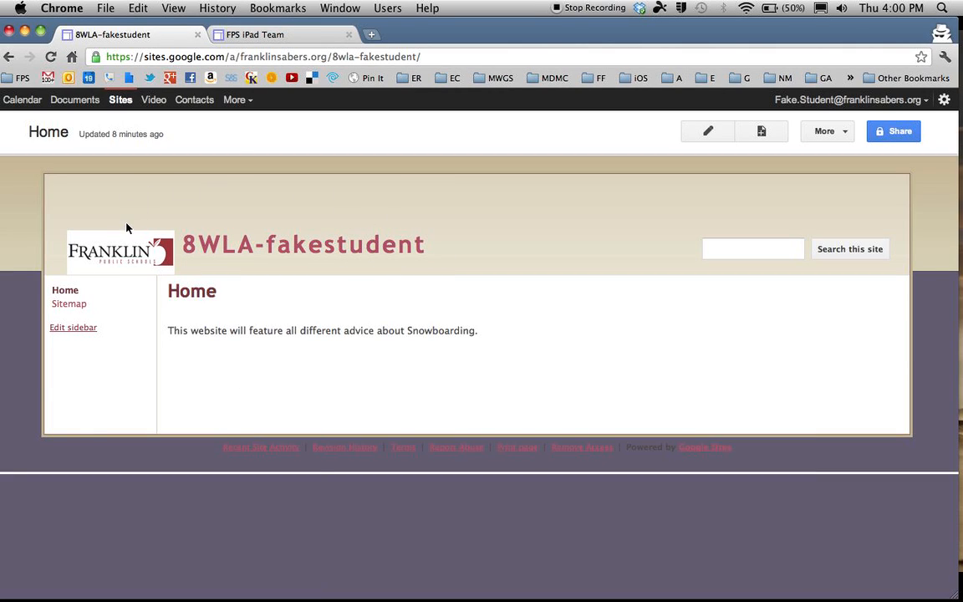
pyautogui.moveTo(152, 243)
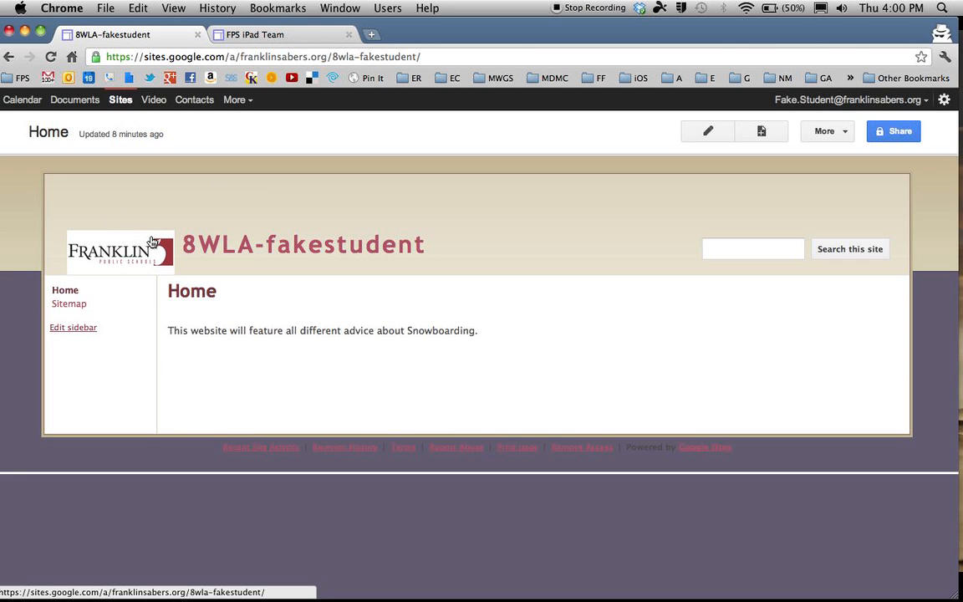
pyautogui.moveTo(304, 244)
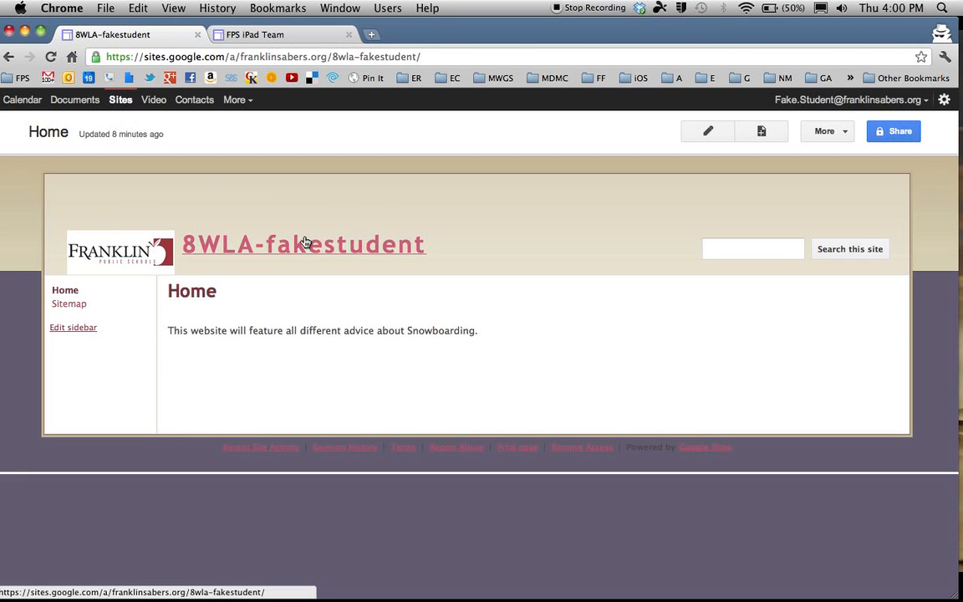
pyautogui.moveTo(412, 216)
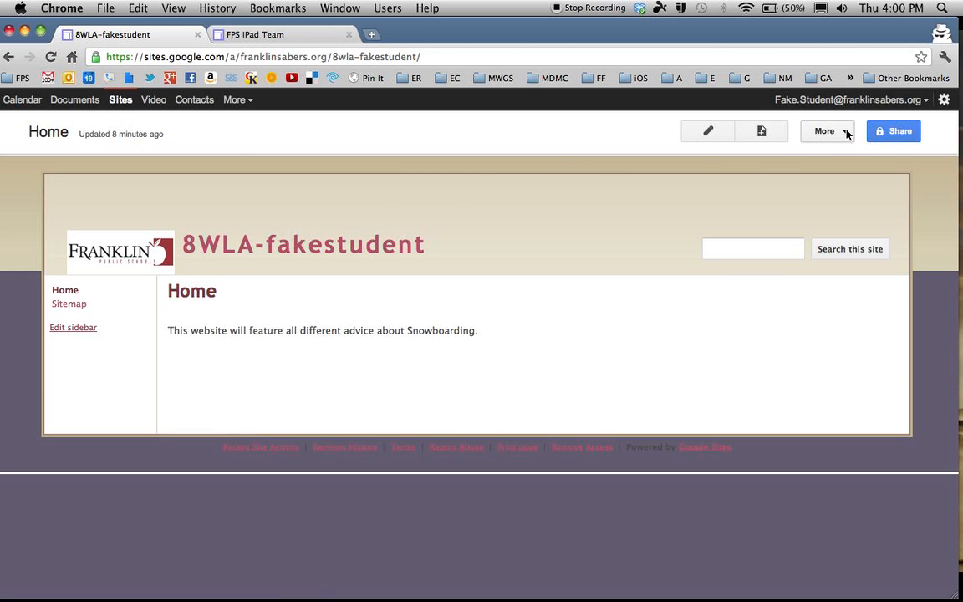
# Step: Show the More actions list for the 8WLA-fakestudent site and scroll to Manage site
pyautogui.click(826, 131)
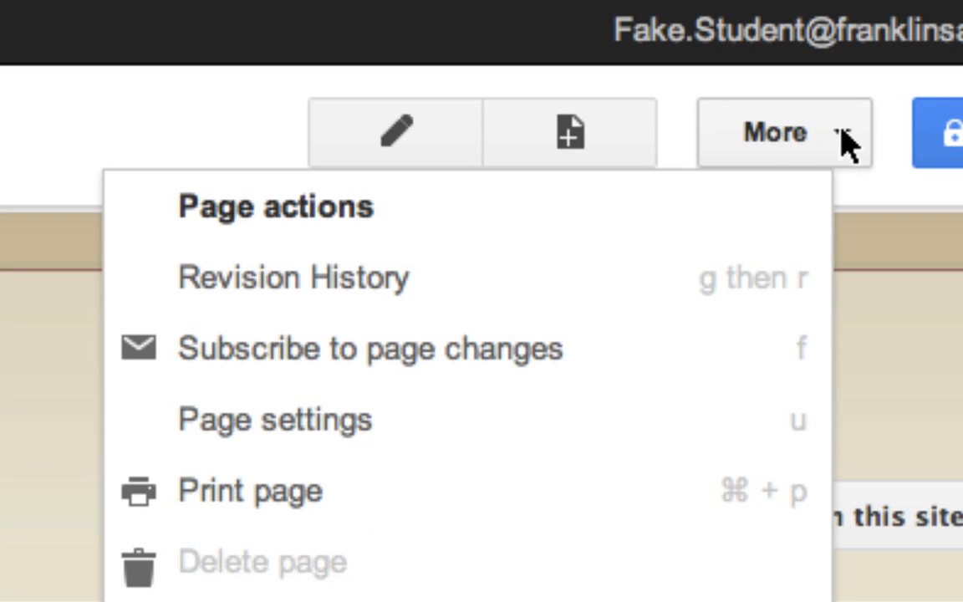
pyautogui.scroll(-3)
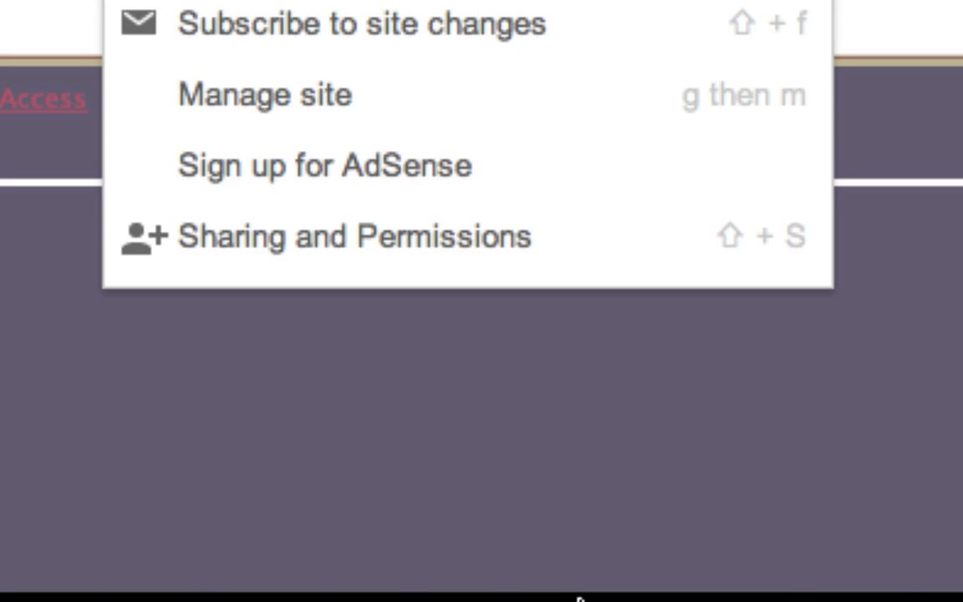
pyautogui.moveTo(354, 93)
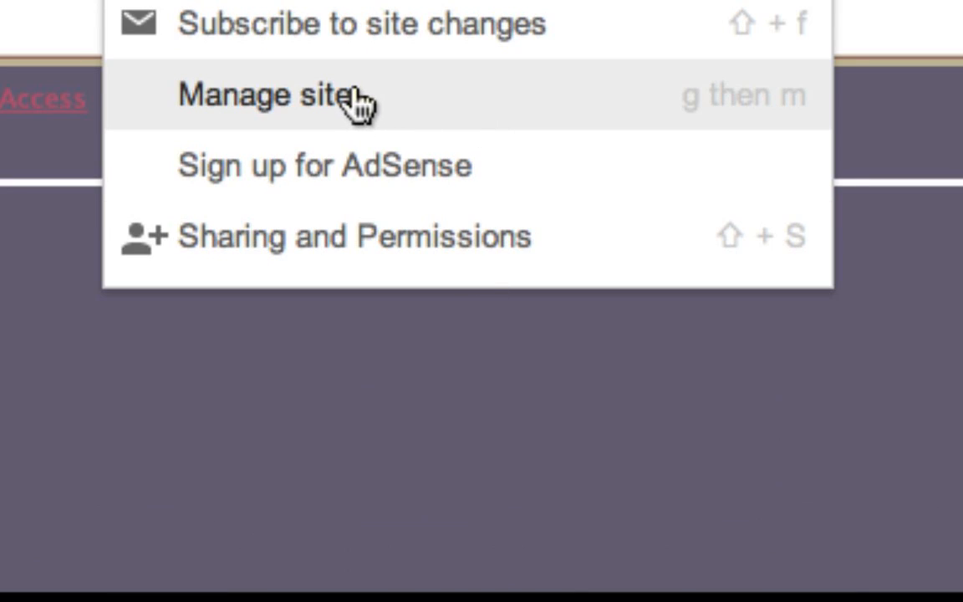
# Step: In Manage site, change the Site name to Snowboarding and save it
pyautogui.click(267, 94)
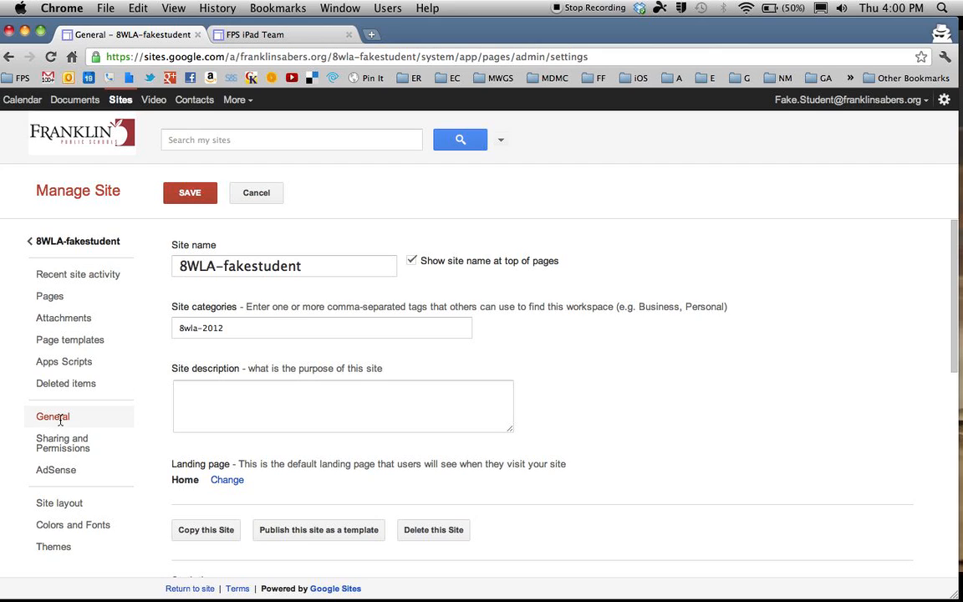
pyautogui.moveTo(232, 254)
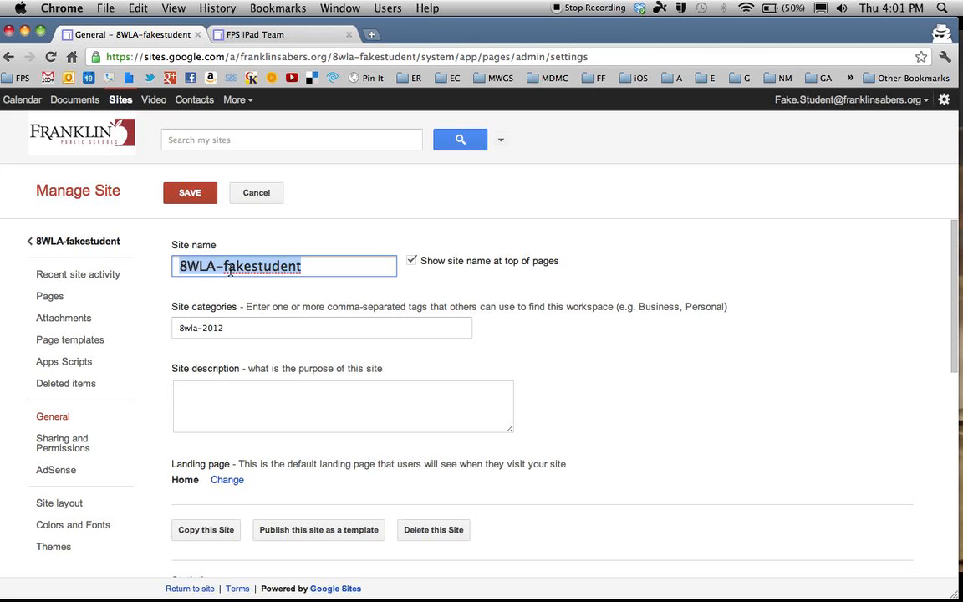
pyautogui.write('Snow')
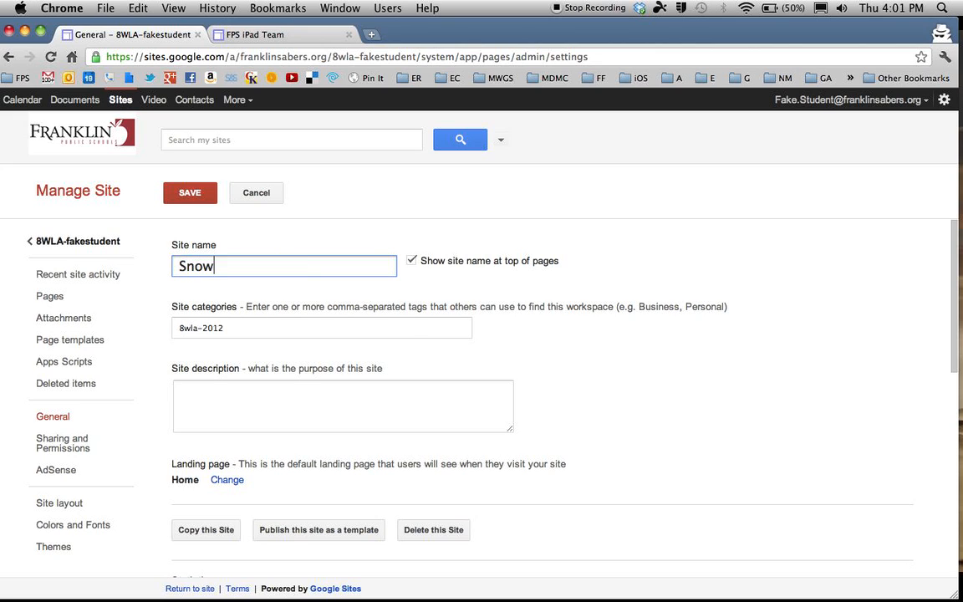
pyautogui.write('boarding')
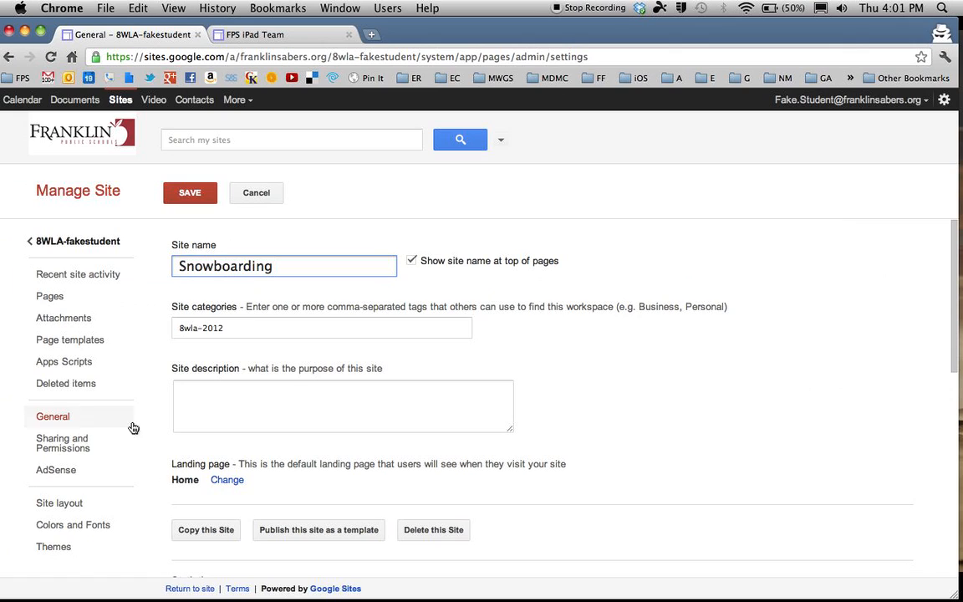
pyautogui.moveTo(184, 154)
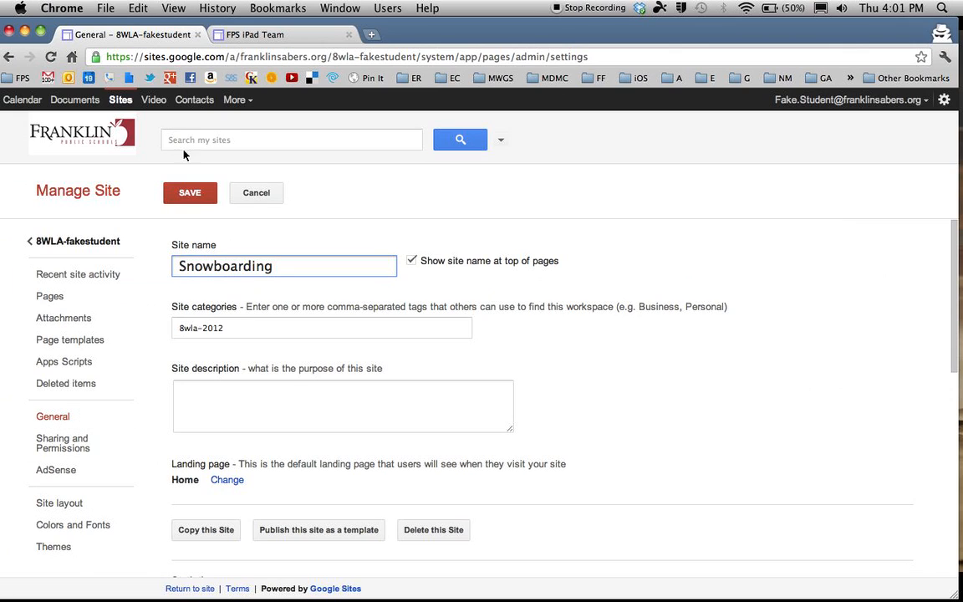
pyautogui.click(191, 193)
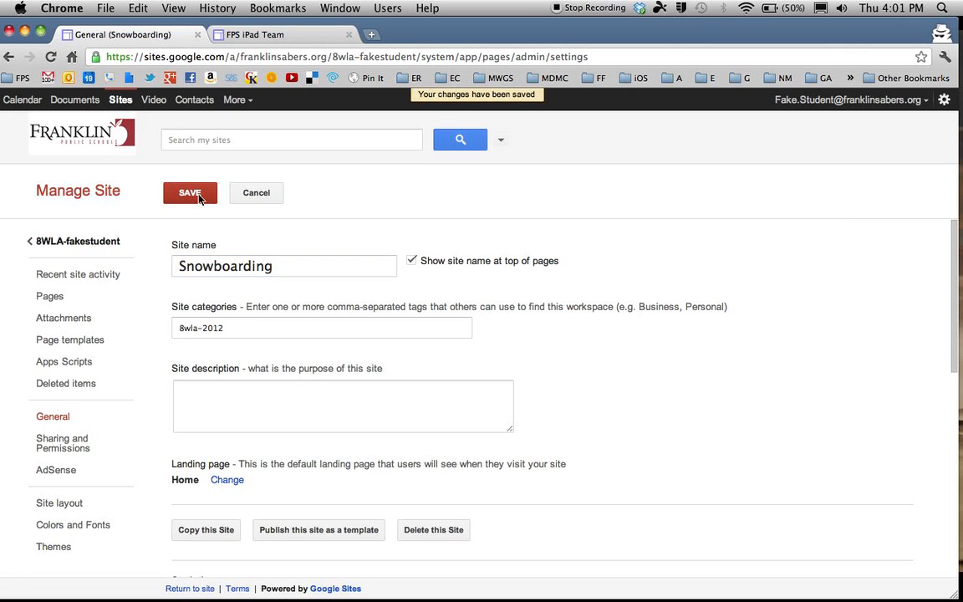
pyautogui.moveTo(59, 501)
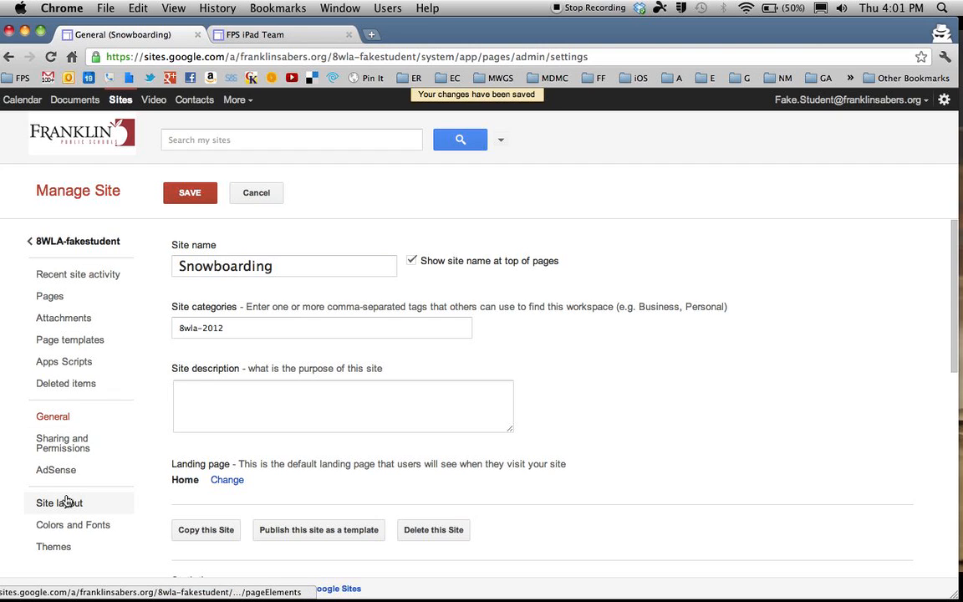
# Step: Switch Manage Site to the Site layout settings listing header, sidebar and page content
pyautogui.click(59, 501)
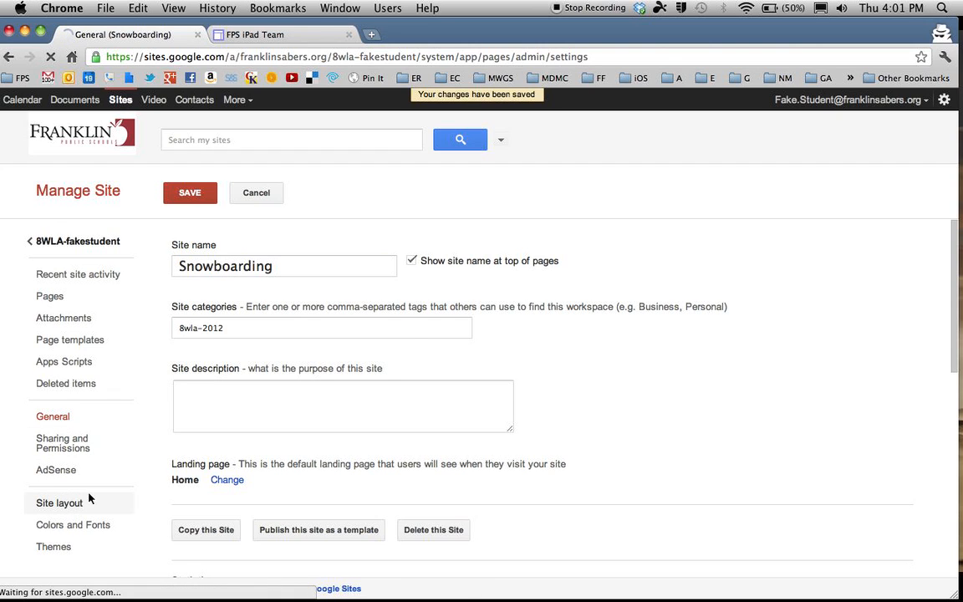
pyautogui.click(58, 502)
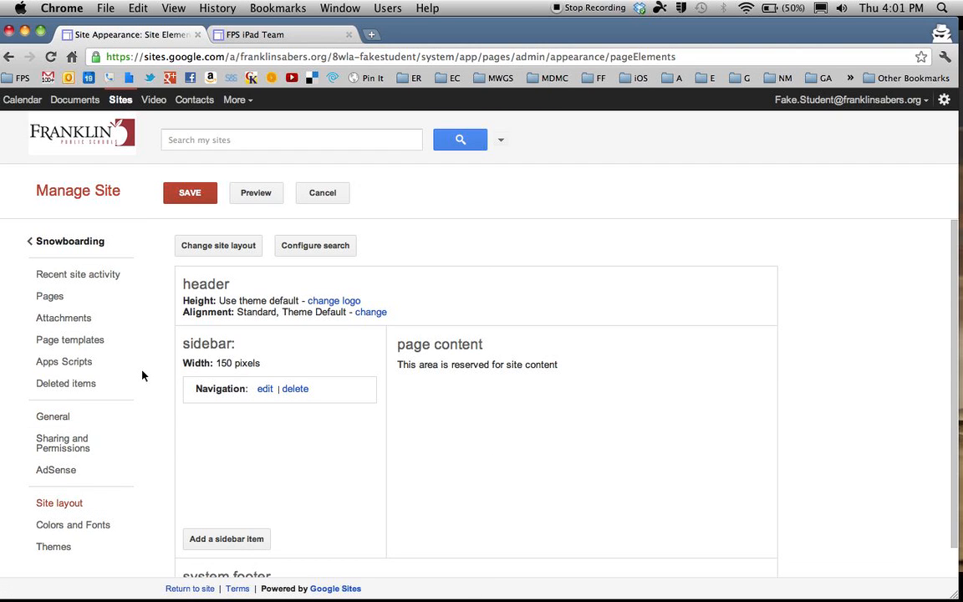
pyautogui.moveTo(199, 363)
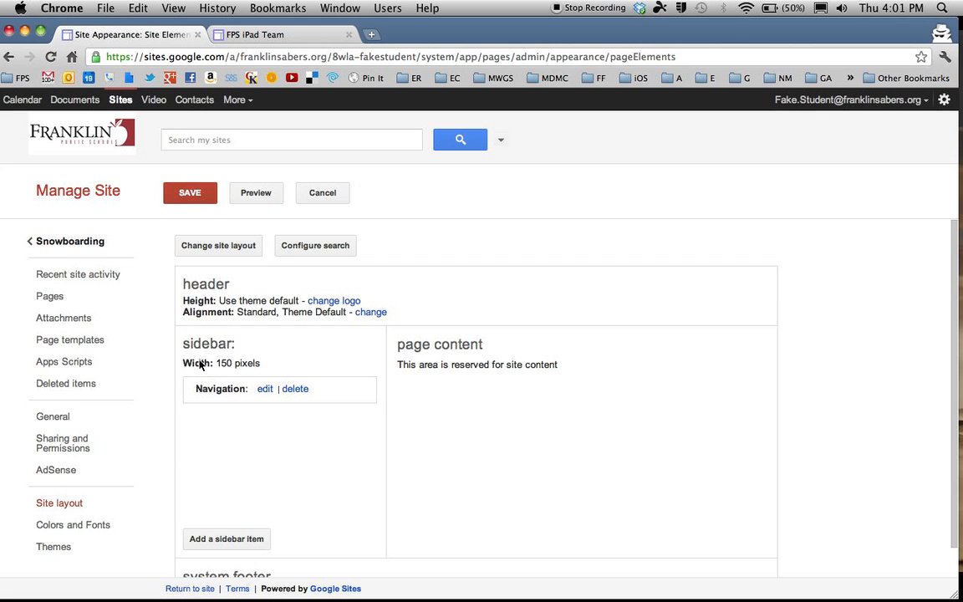
pyautogui.moveTo(291, 324)
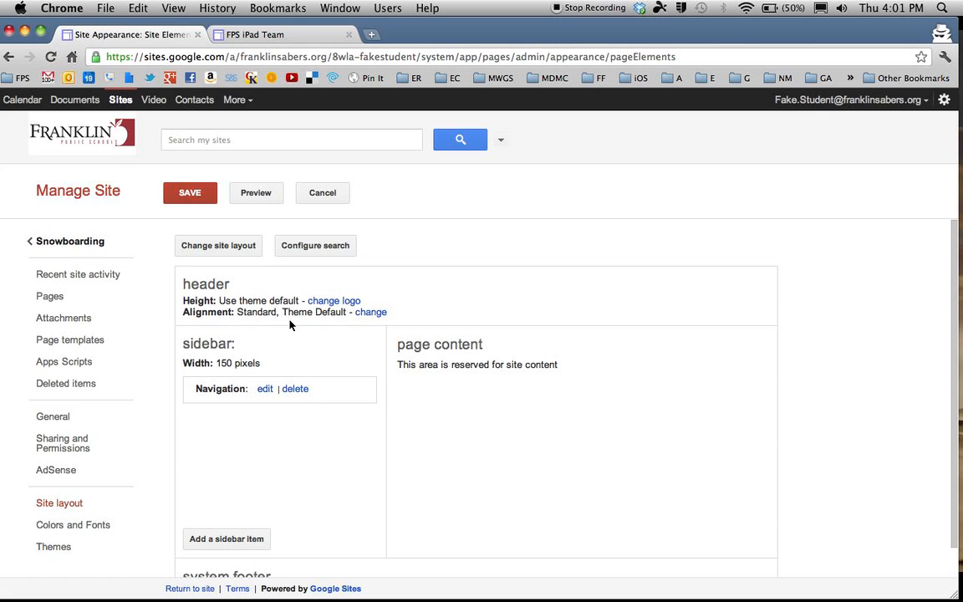
pyautogui.moveTo(291, 300)
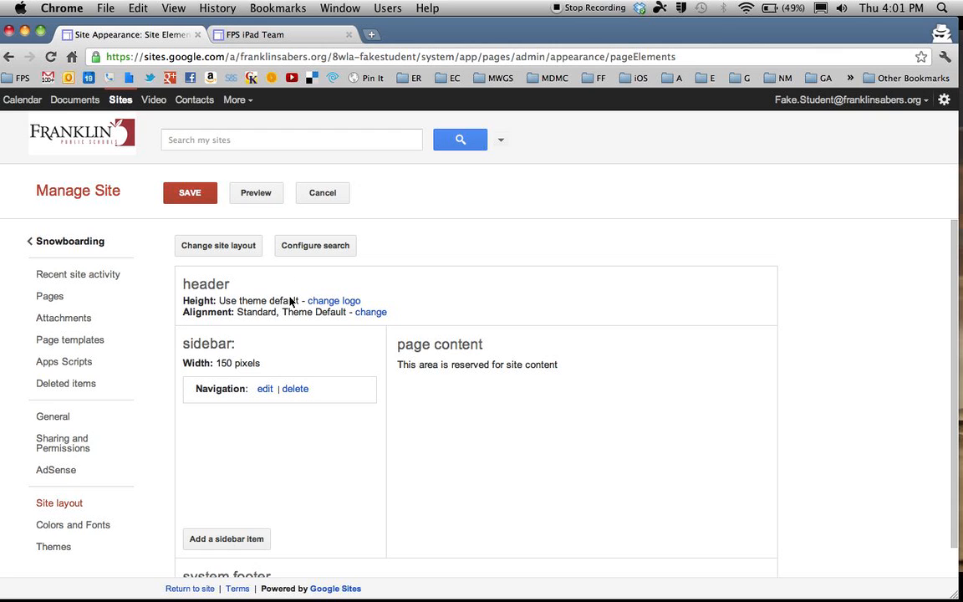
pyautogui.moveTo(289, 278)
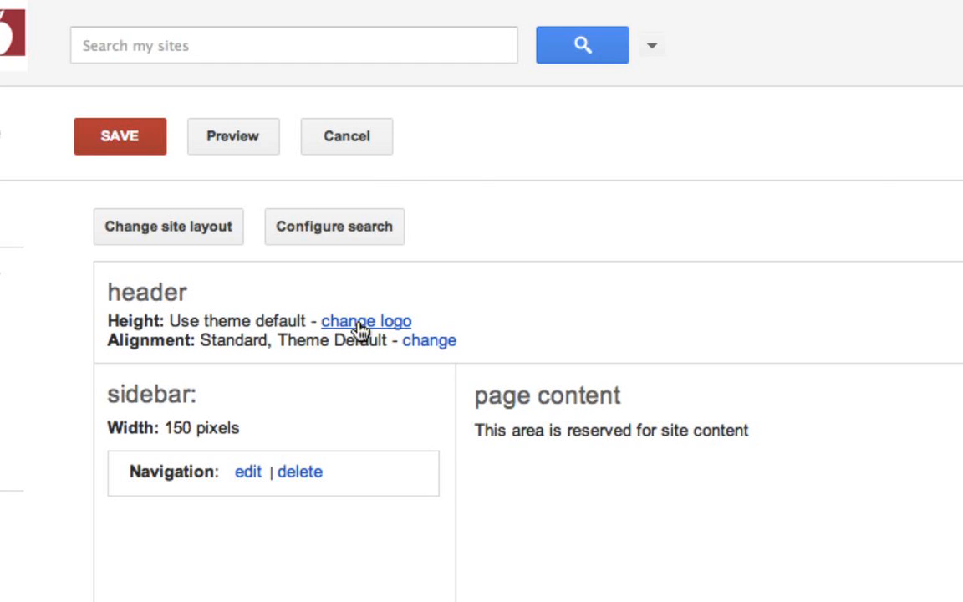
# Step: In the header's logo settings, choose Custom Logo instead of the domain default
pyautogui.click(367, 321)
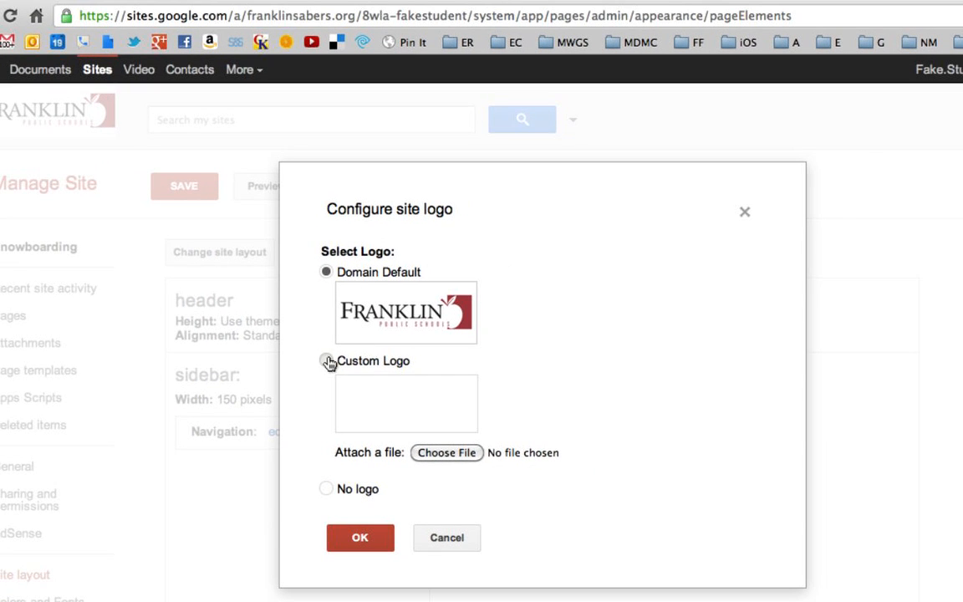
pyautogui.click(324, 362)
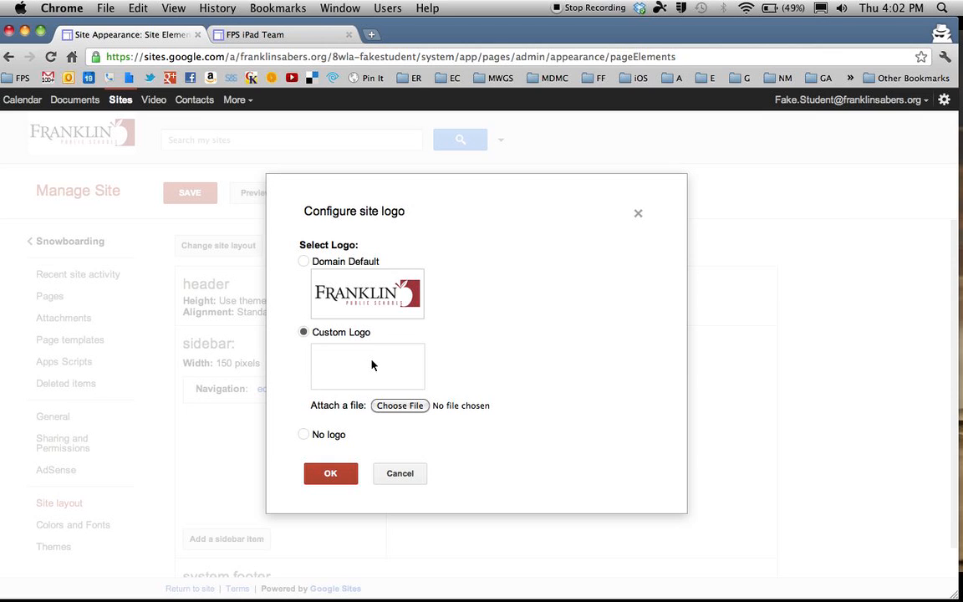
pyautogui.moveTo(365, 370)
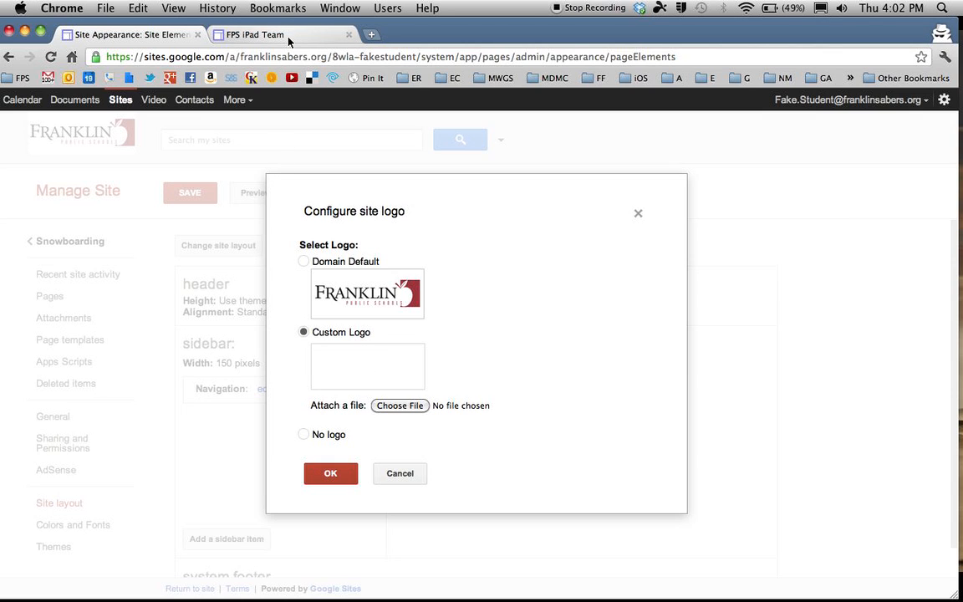
pyautogui.click(254, 33)
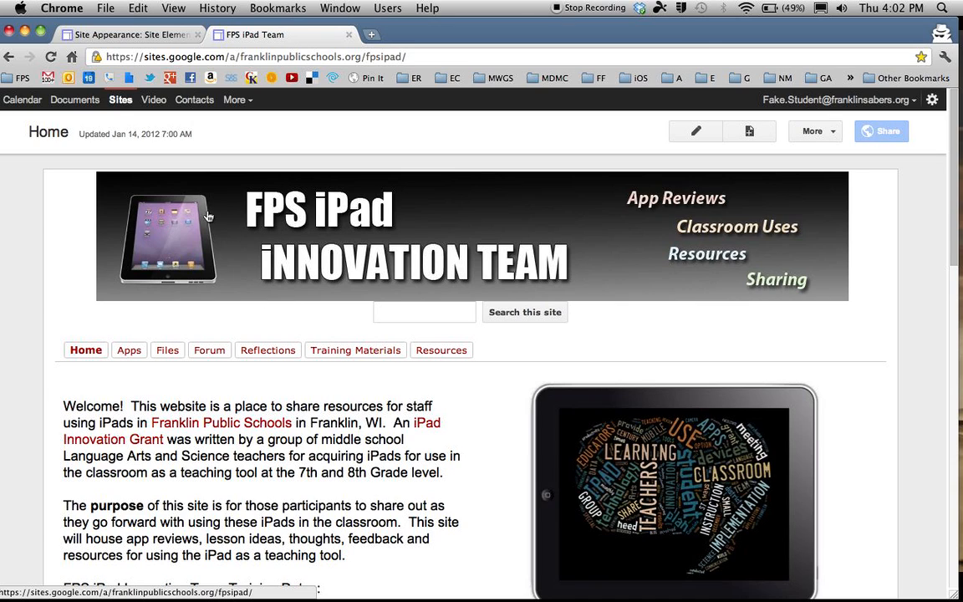
pyautogui.moveTo(723, 257)
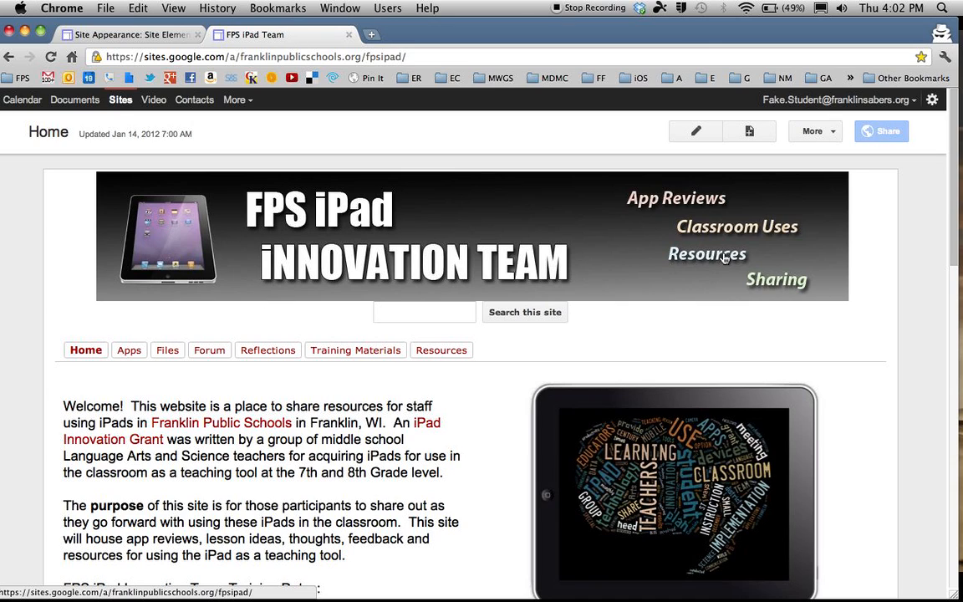
pyautogui.moveTo(645, 237)
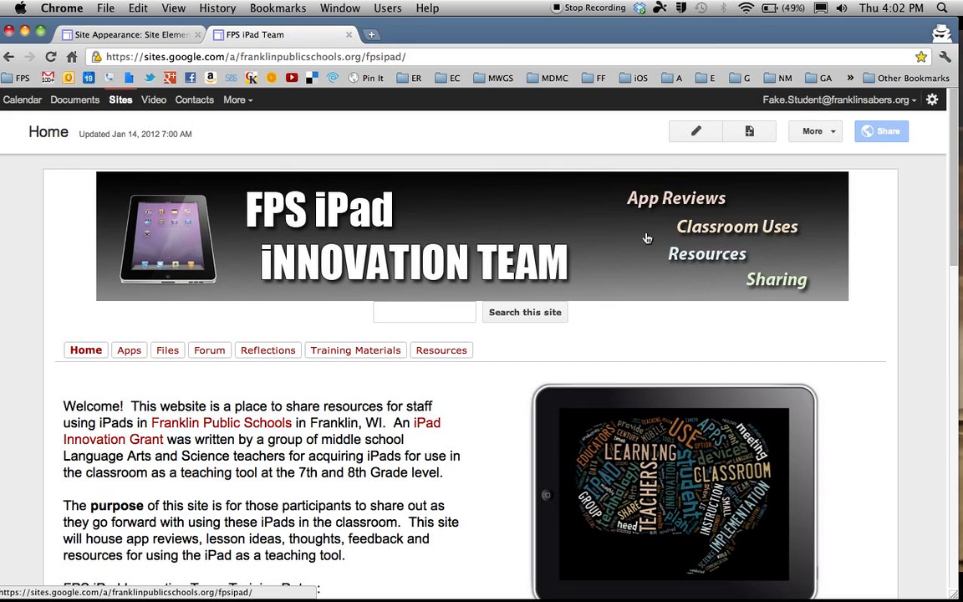
pyautogui.moveTo(752, 221)
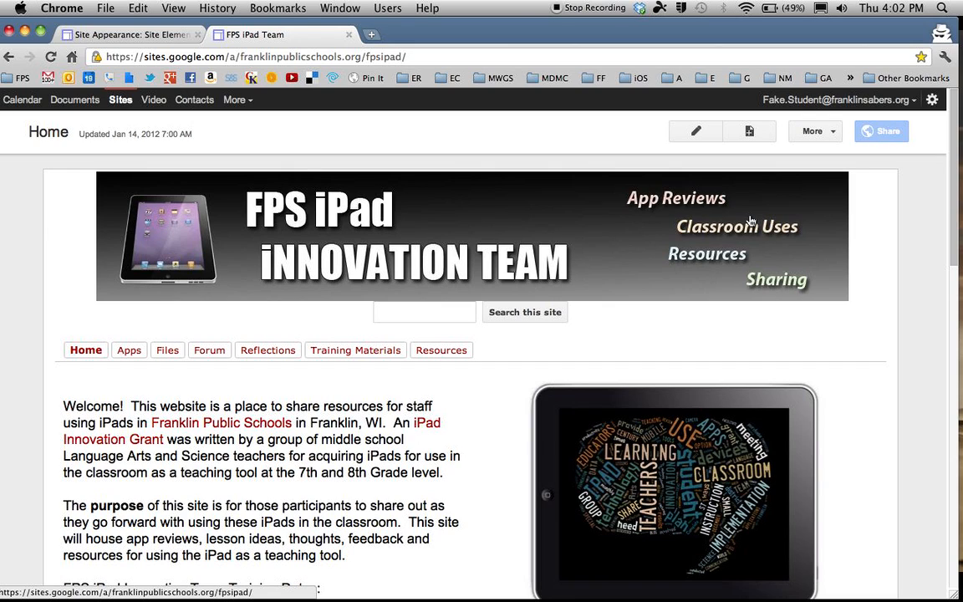
pyautogui.moveTo(214, 204)
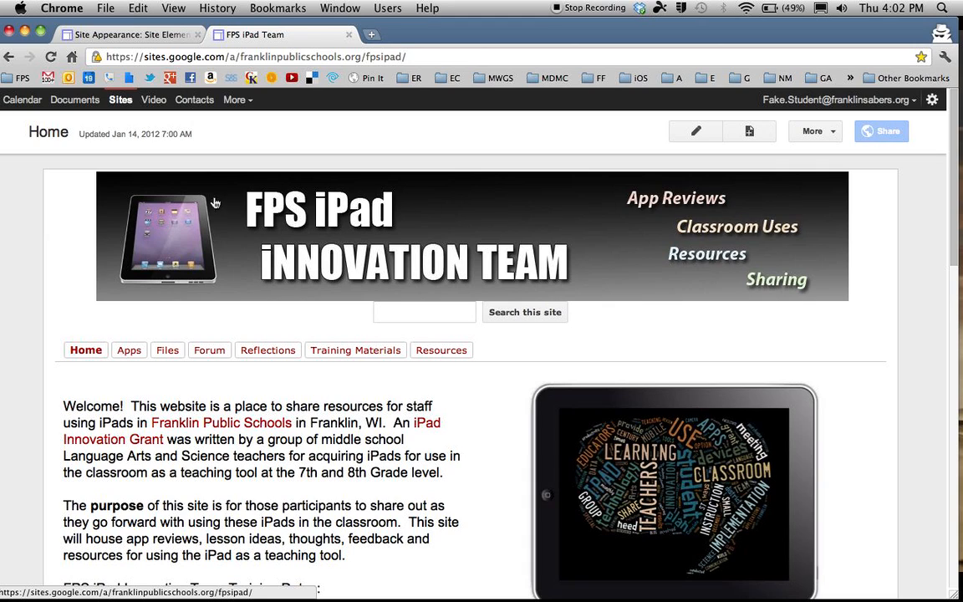
pyautogui.moveTo(737, 205)
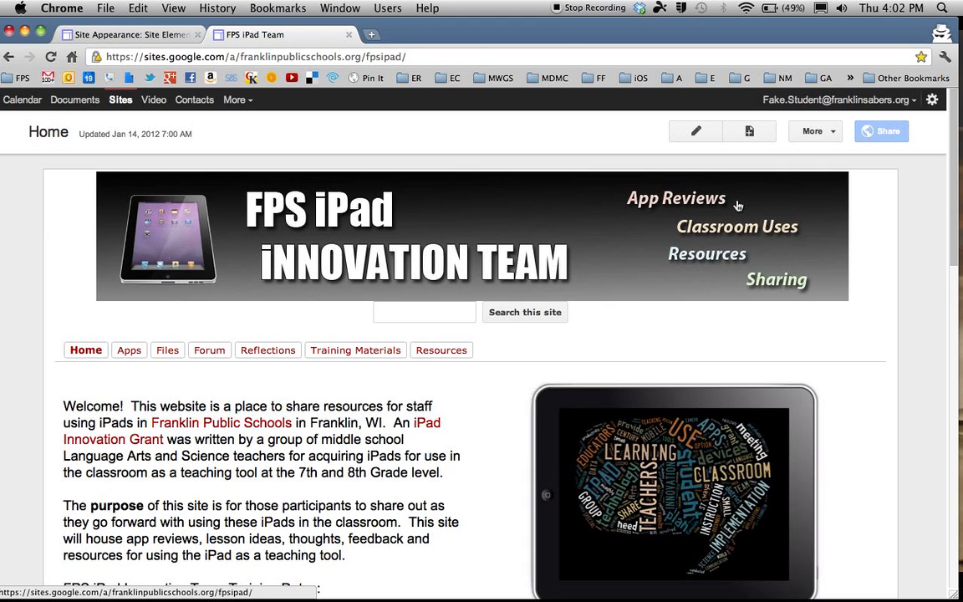
pyautogui.moveTo(784, 231)
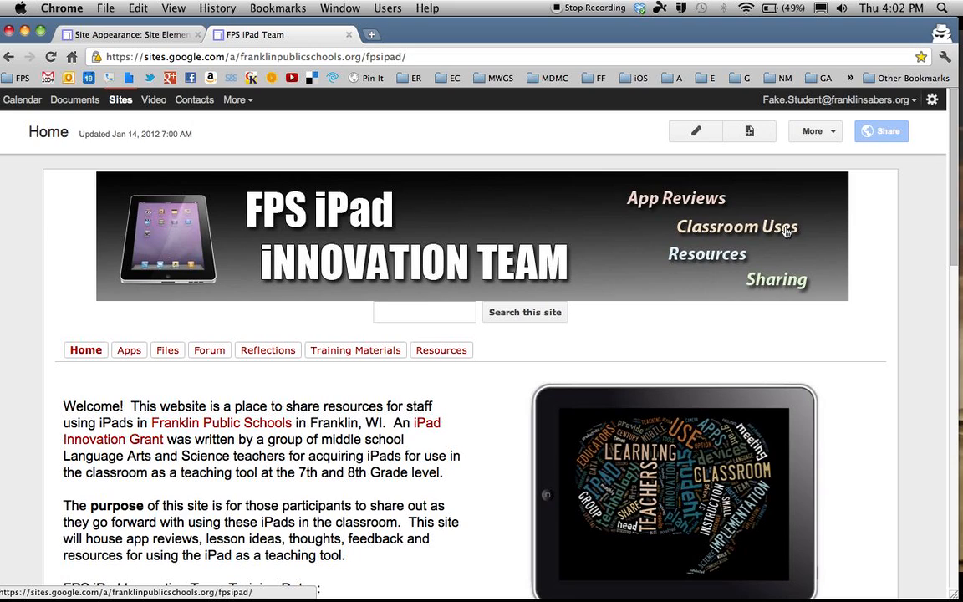
pyautogui.moveTo(784, 152)
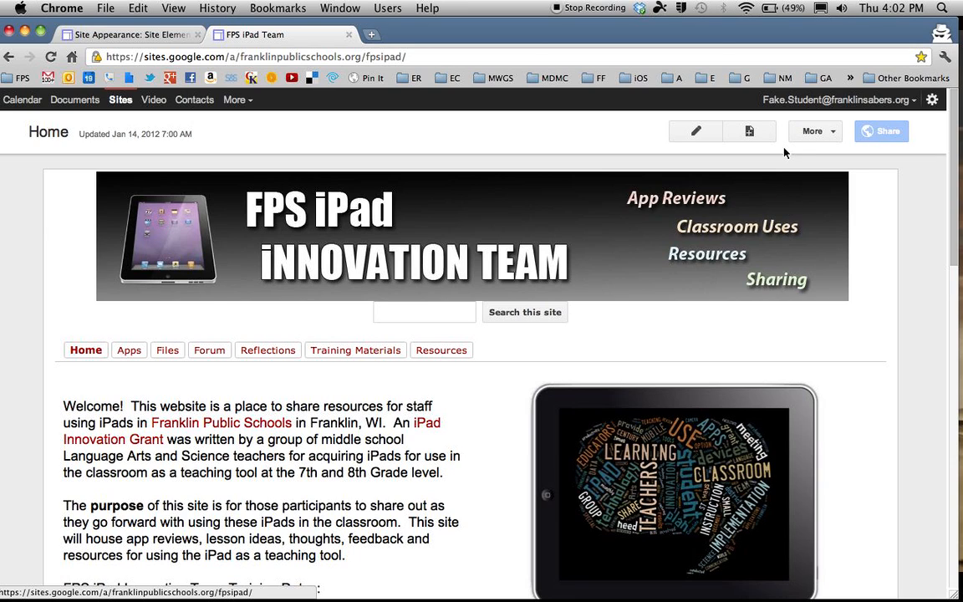
pyautogui.moveTo(294, 188)
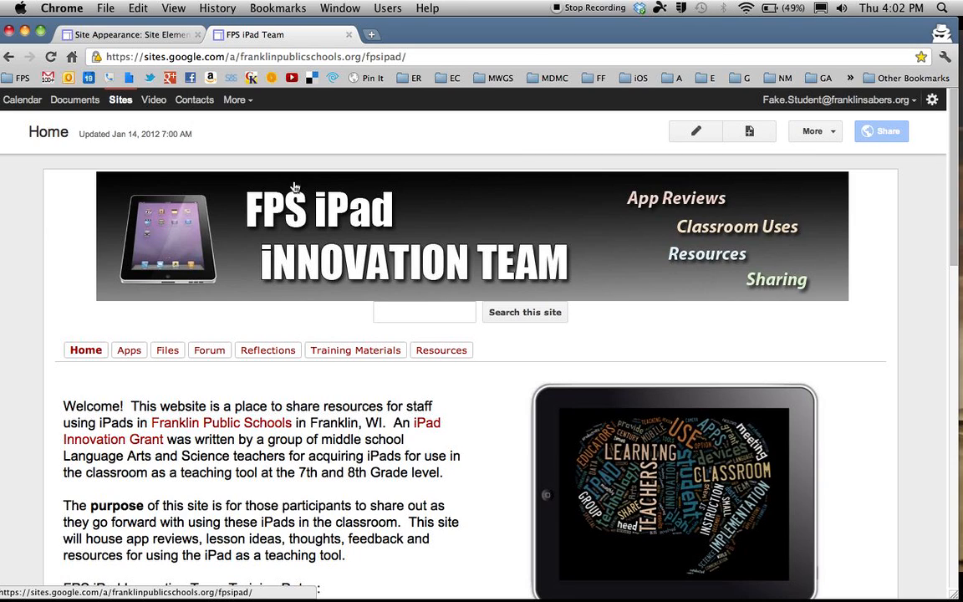
pyautogui.moveTo(505, 204)
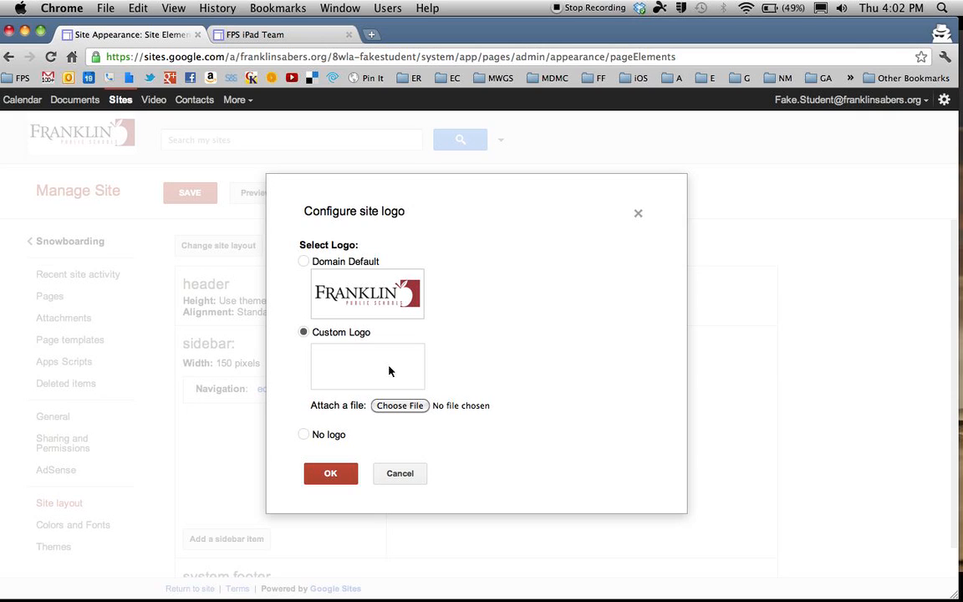
pyautogui.moveTo(381, 391)
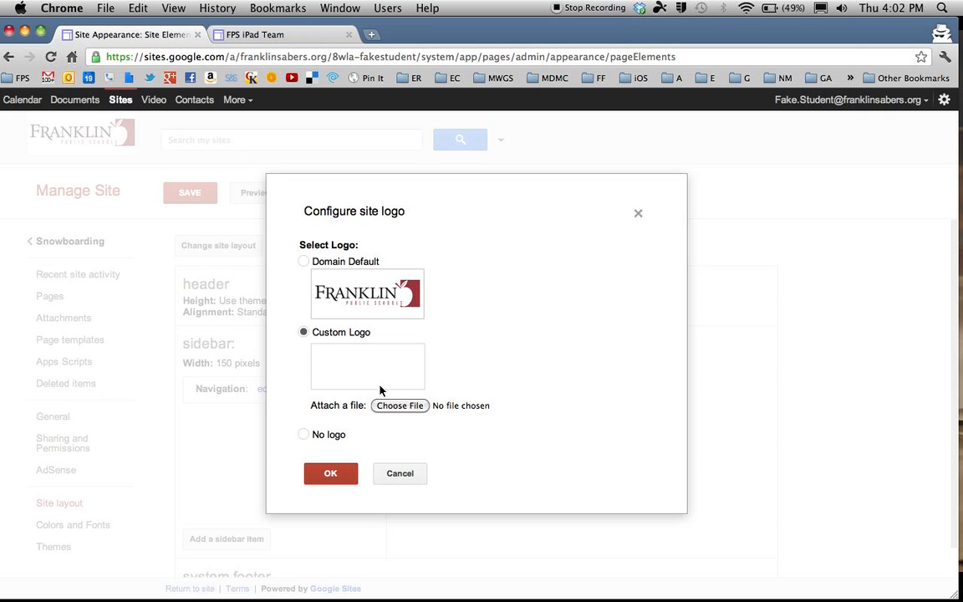
pyautogui.moveTo(405, 408)
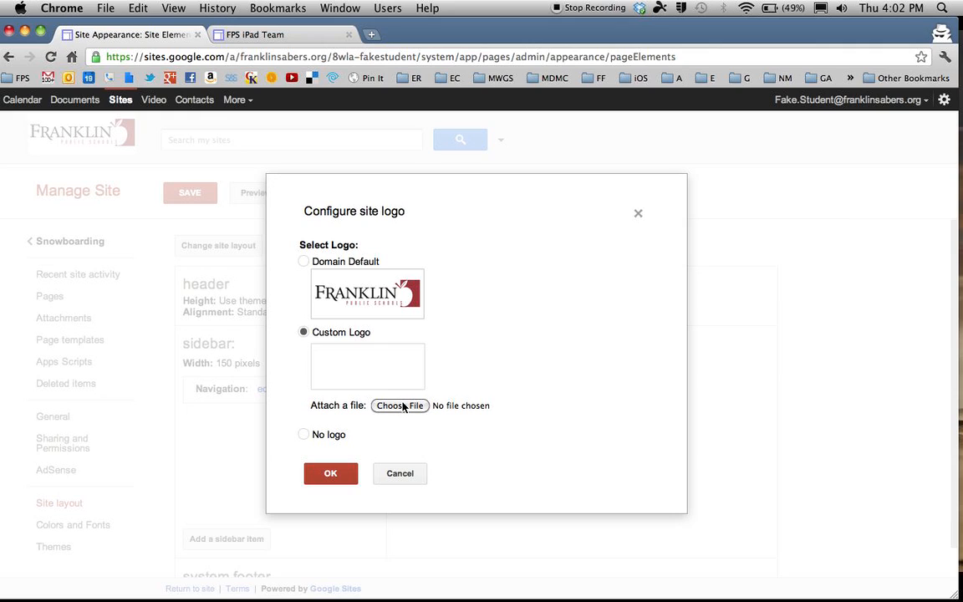
# Step: Set the site logo to No logo and confirm with OK
pyautogui.click(304, 434)
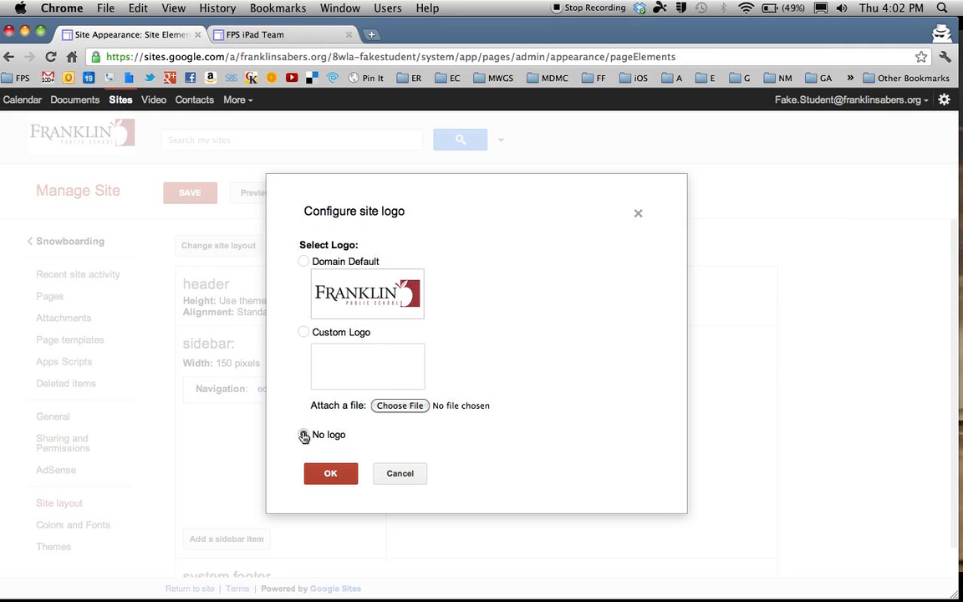
pyautogui.click(304, 435)
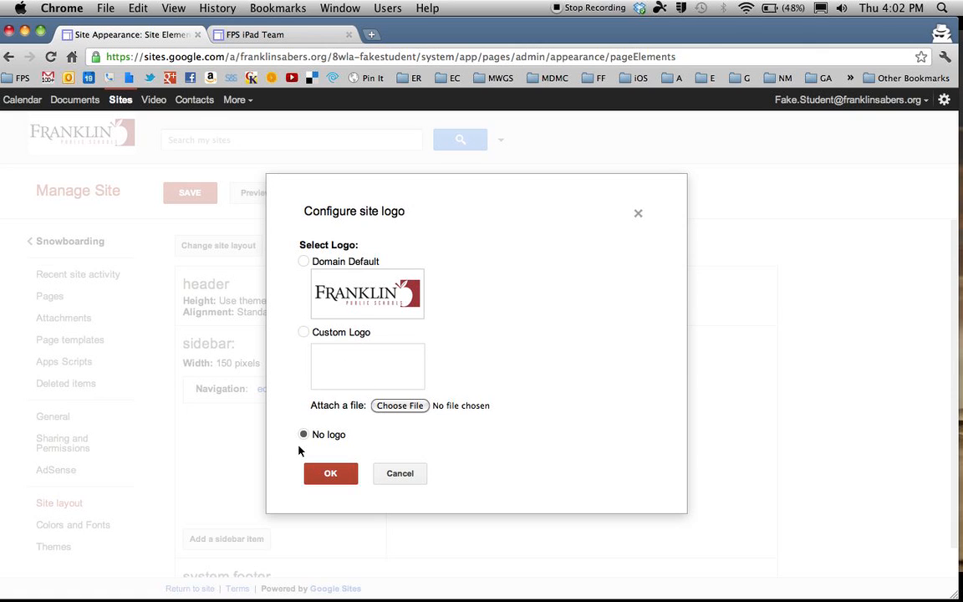
pyautogui.click(331, 473)
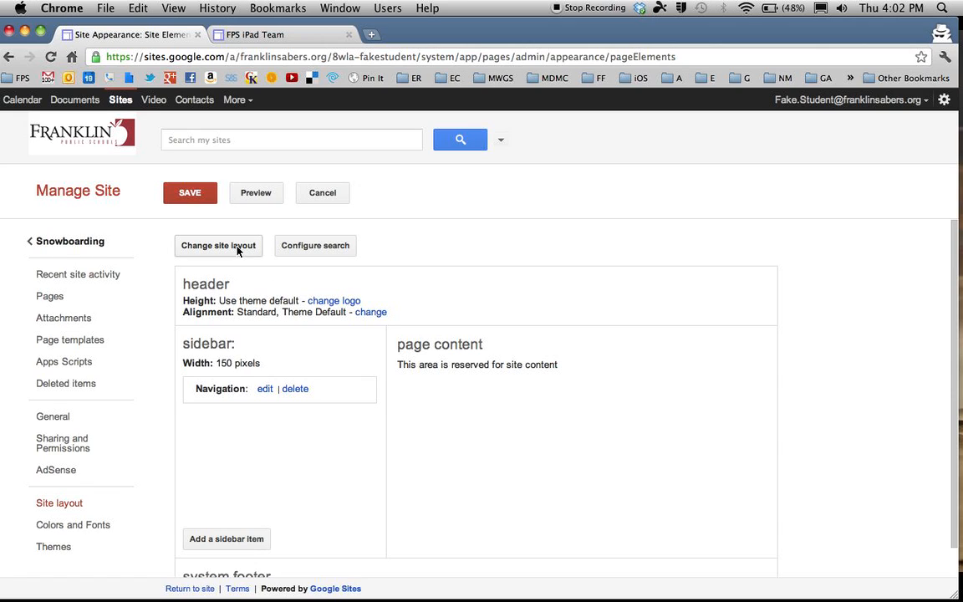
# Step: Set Header horizontal alignment to Center in Change site layout, confirm and save
pyautogui.click(217, 244)
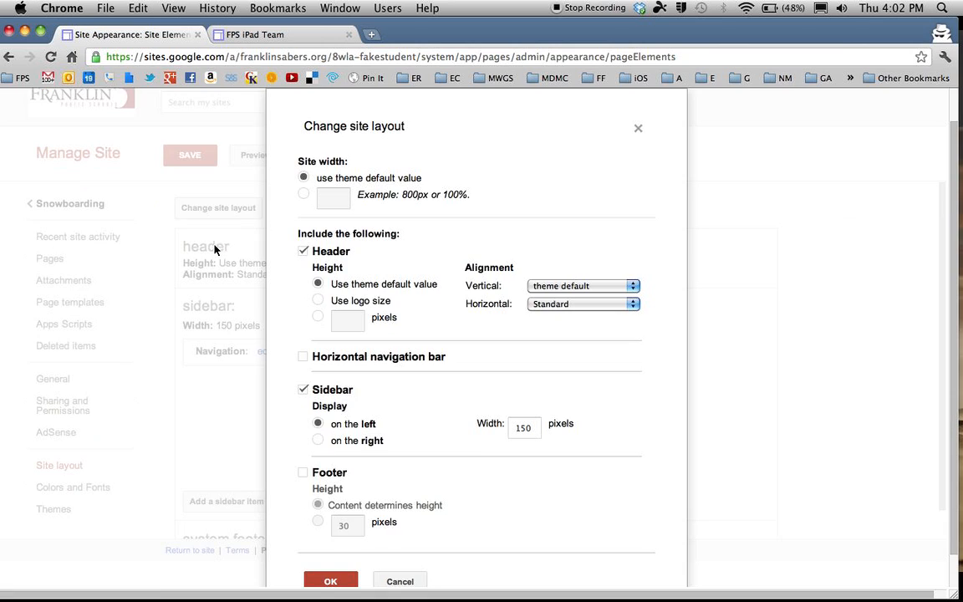
pyautogui.moveTo(375, 412)
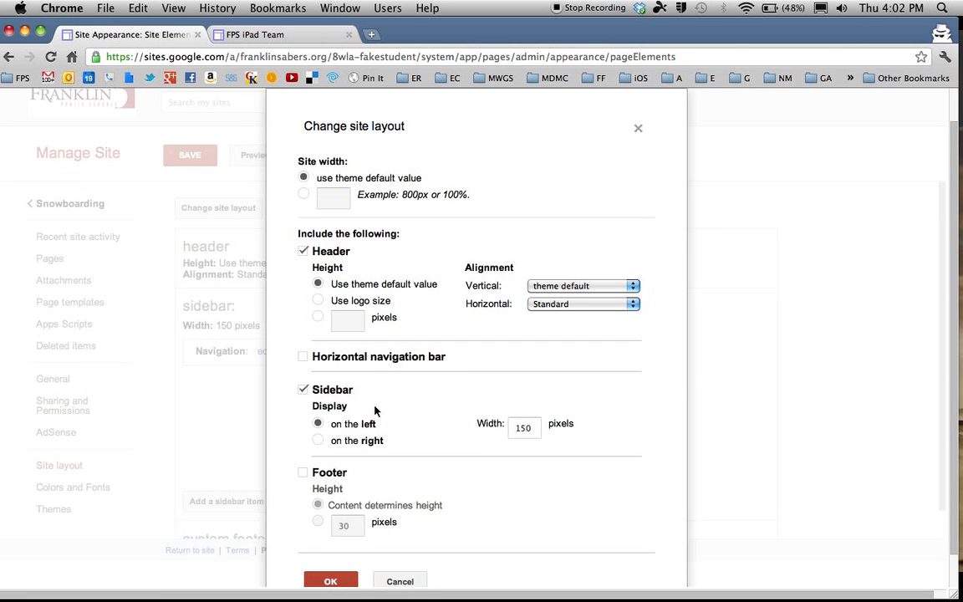
pyautogui.moveTo(341, 416)
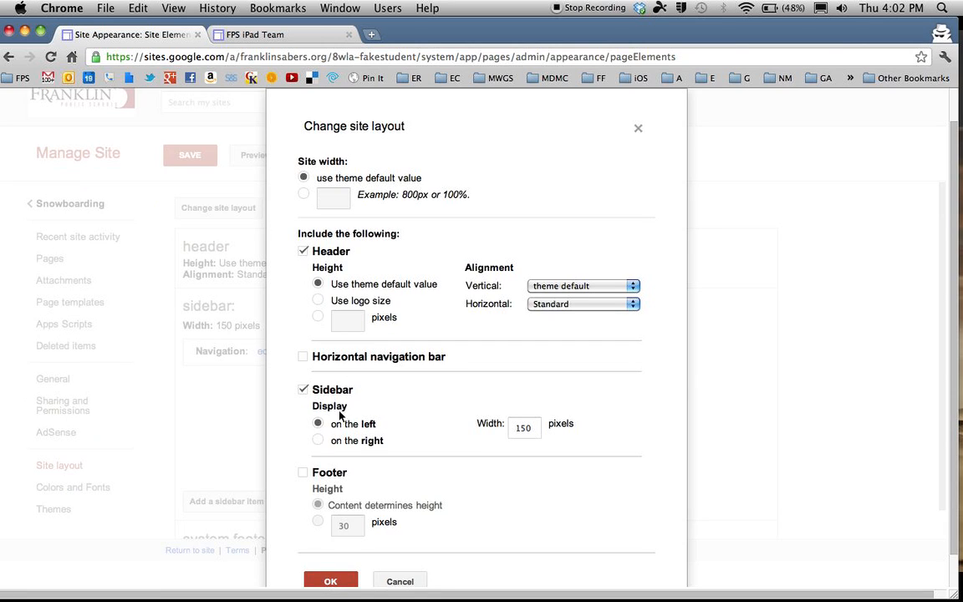
pyautogui.moveTo(535, 414)
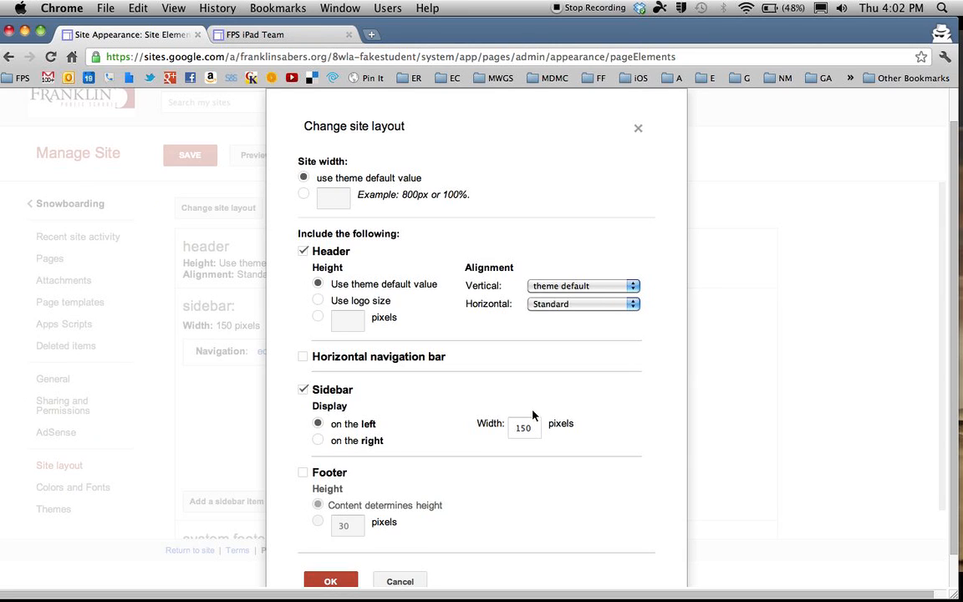
pyautogui.moveTo(514, 309)
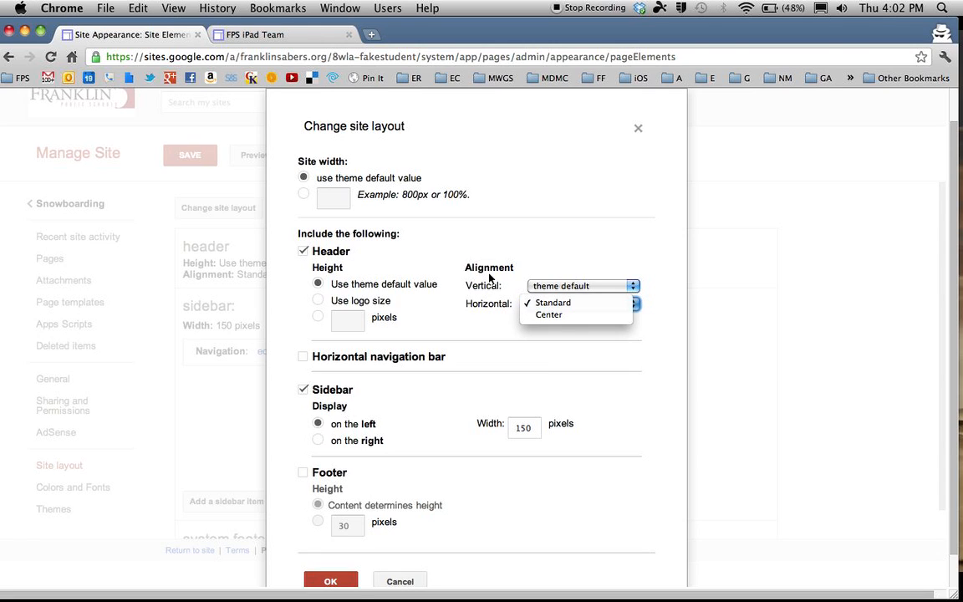
pyautogui.moveTo(548, 314)
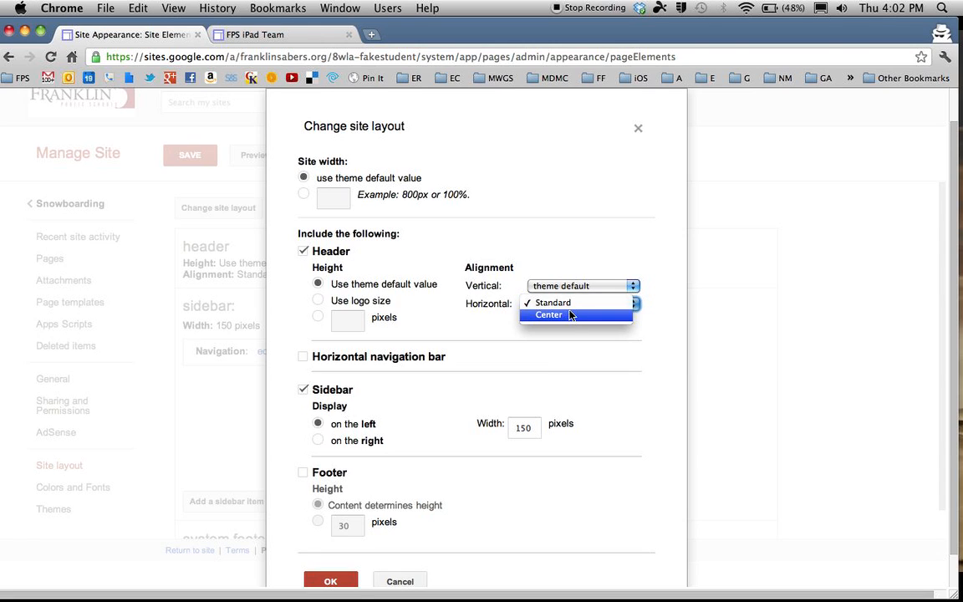
pyautogui.click(548, 315)
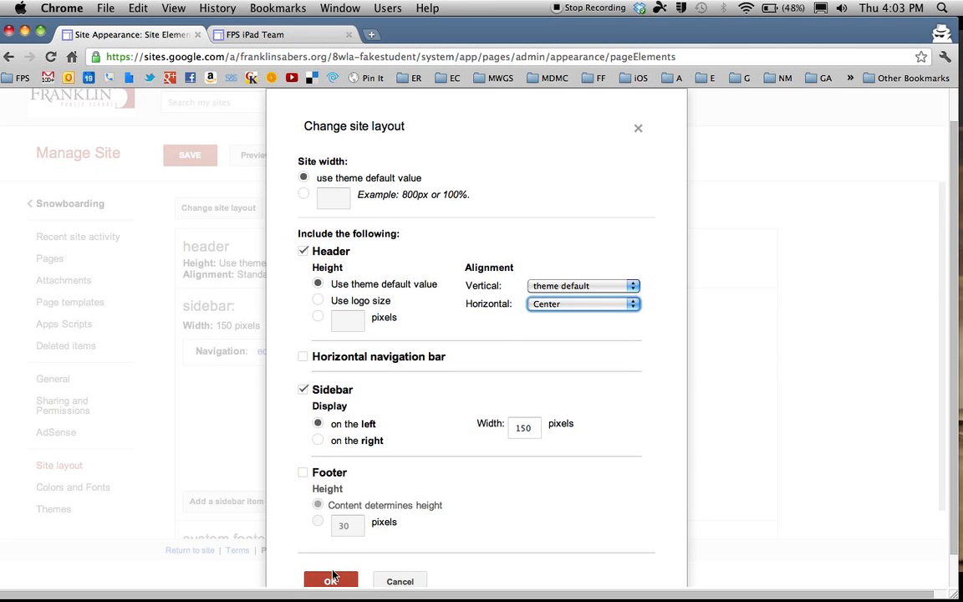
pyautogui.click(331, 582)
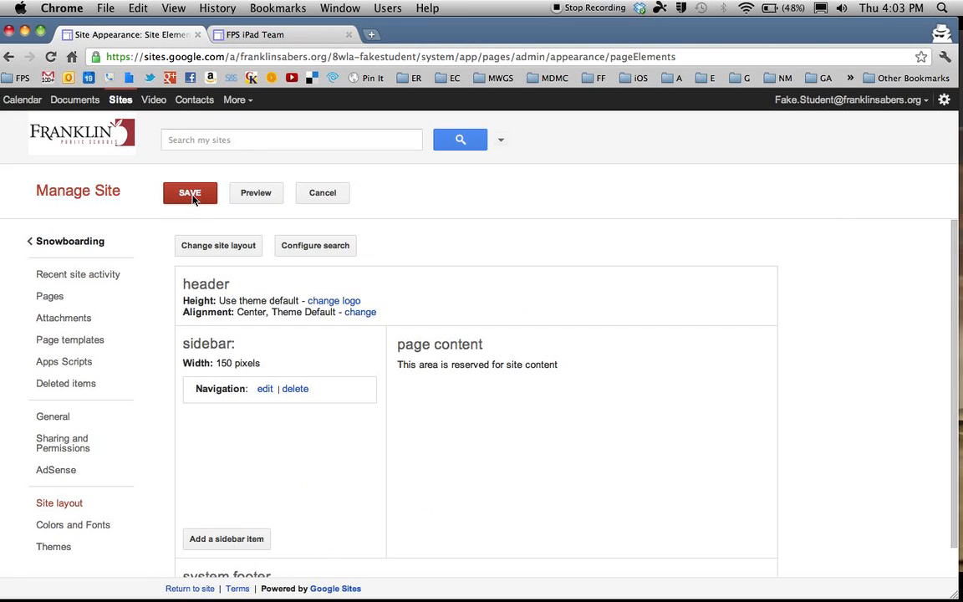
pyautogui.click(190, 192)
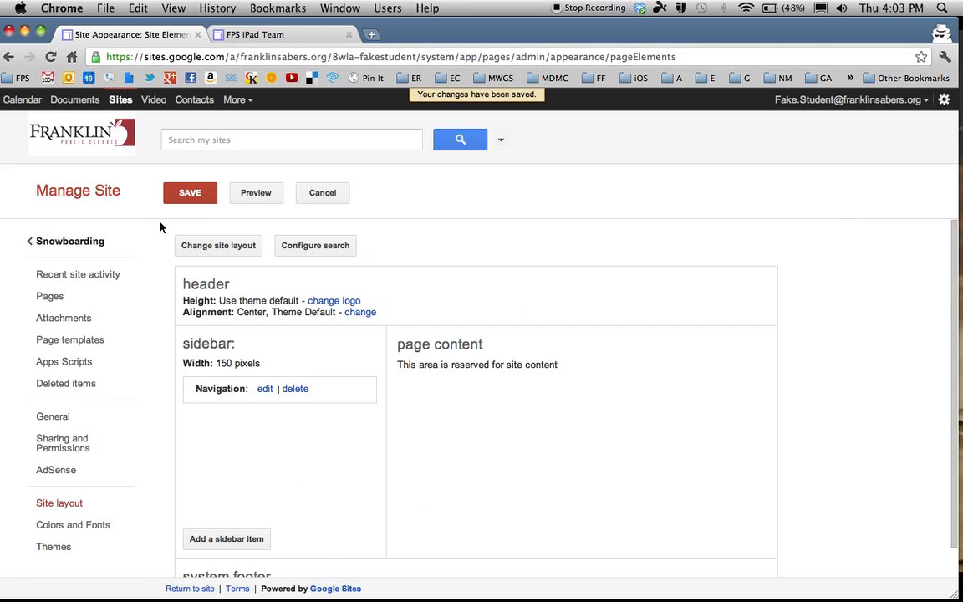
pyautogui.moveTo(70, 241)
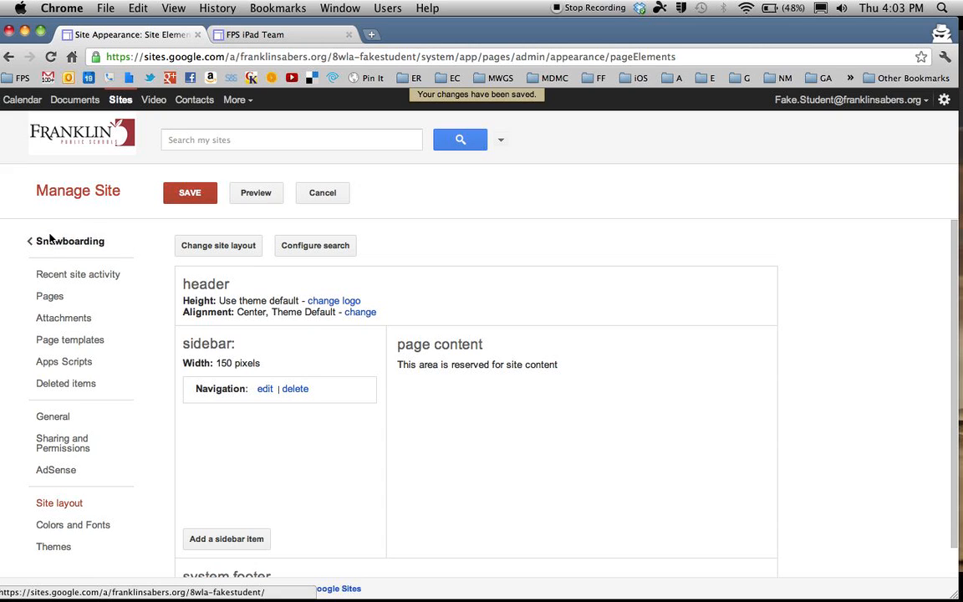
pyautogui.click(70, 240)
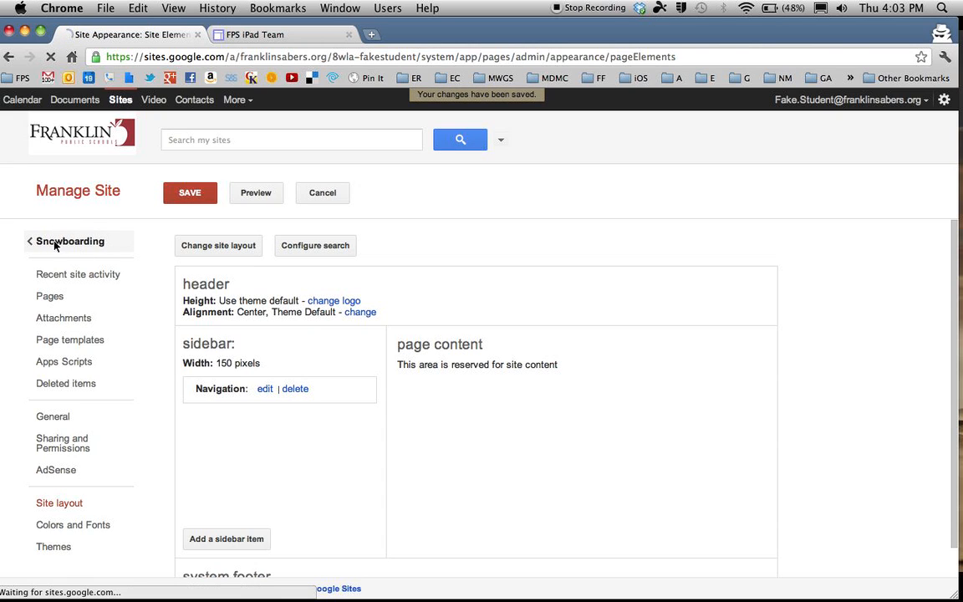
# Step: View the live Snowboarding site showing its centered title with no logo
pyautogui.click(70, 240)
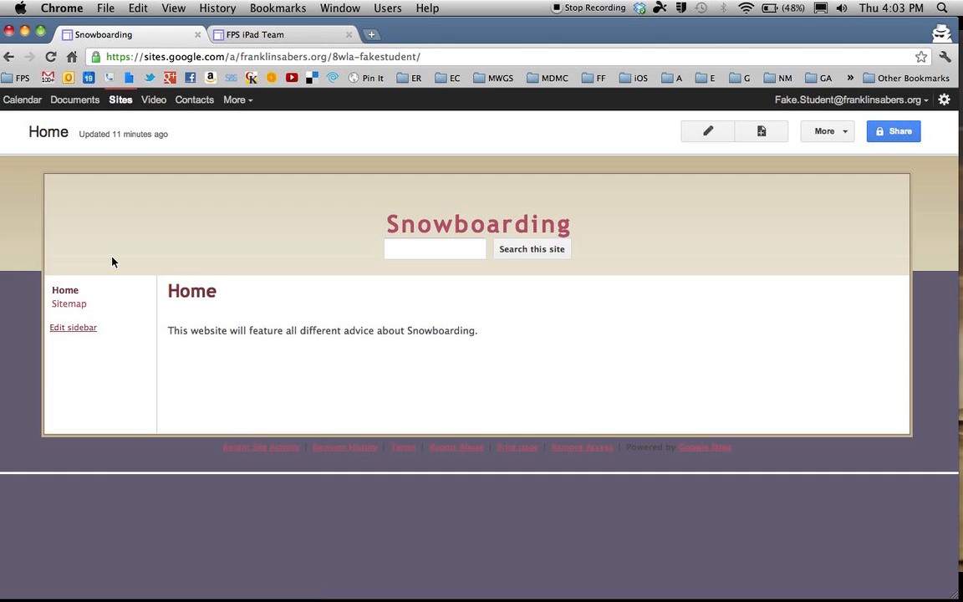
pyautogui.moveTo(413, 234)
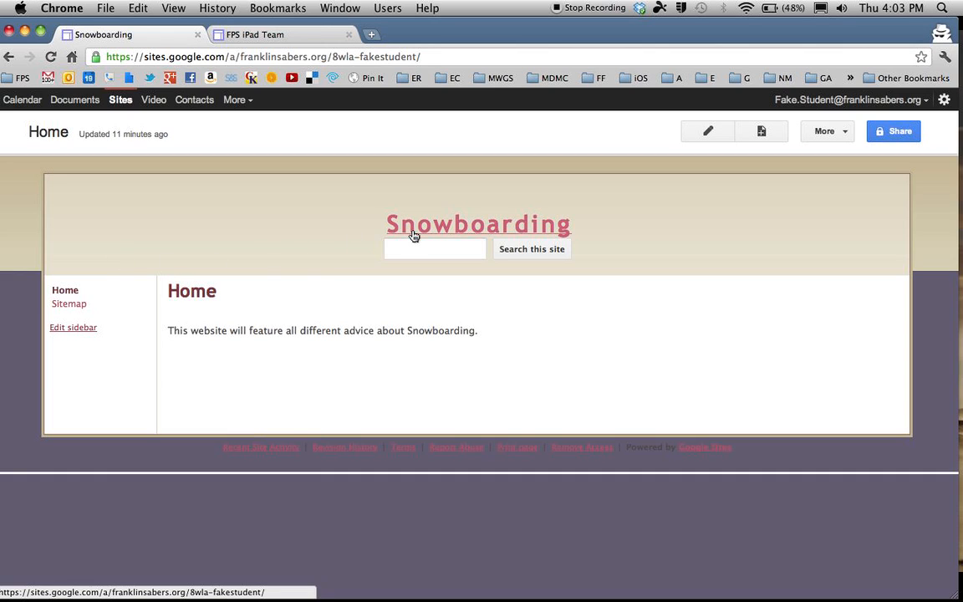
pyautogui.moveTo(378, 271)
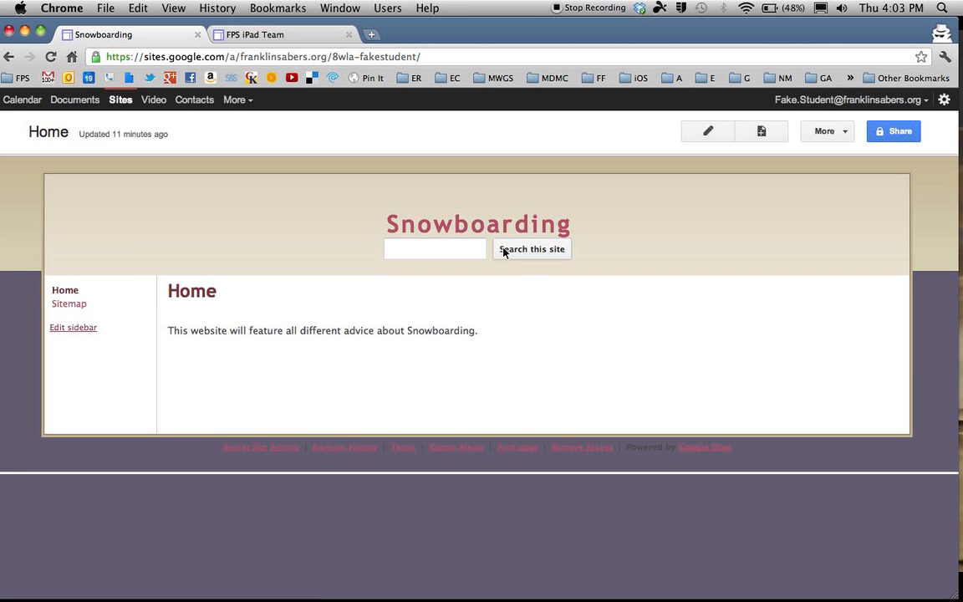
pyautogui.moveTo(481, 315)
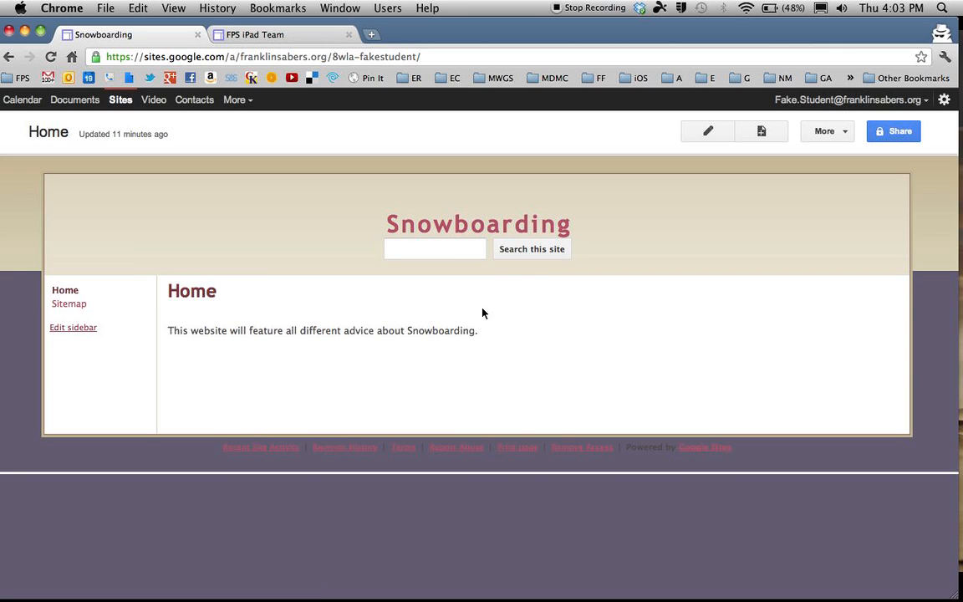
pyautogui.moveTo(410, 327)
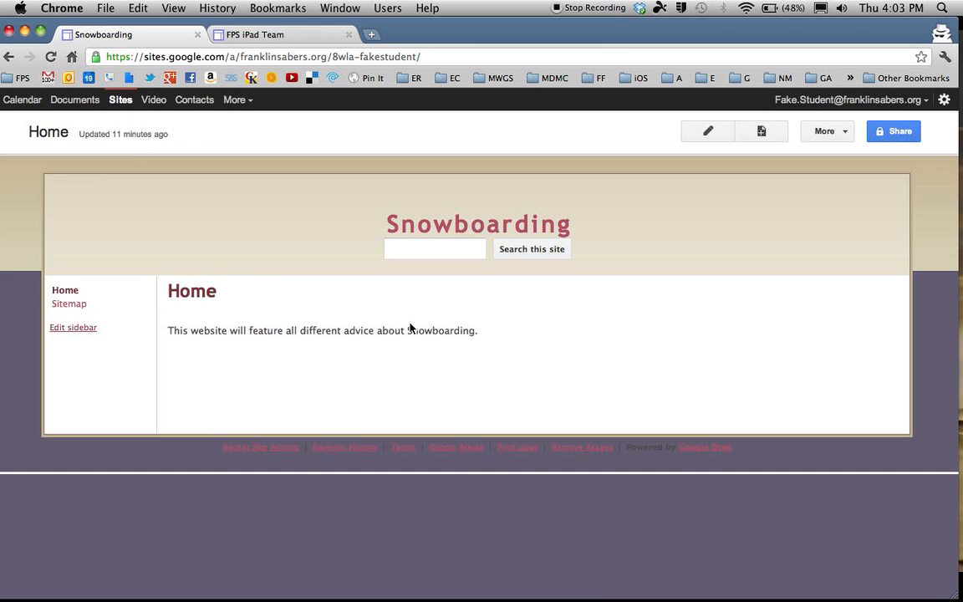